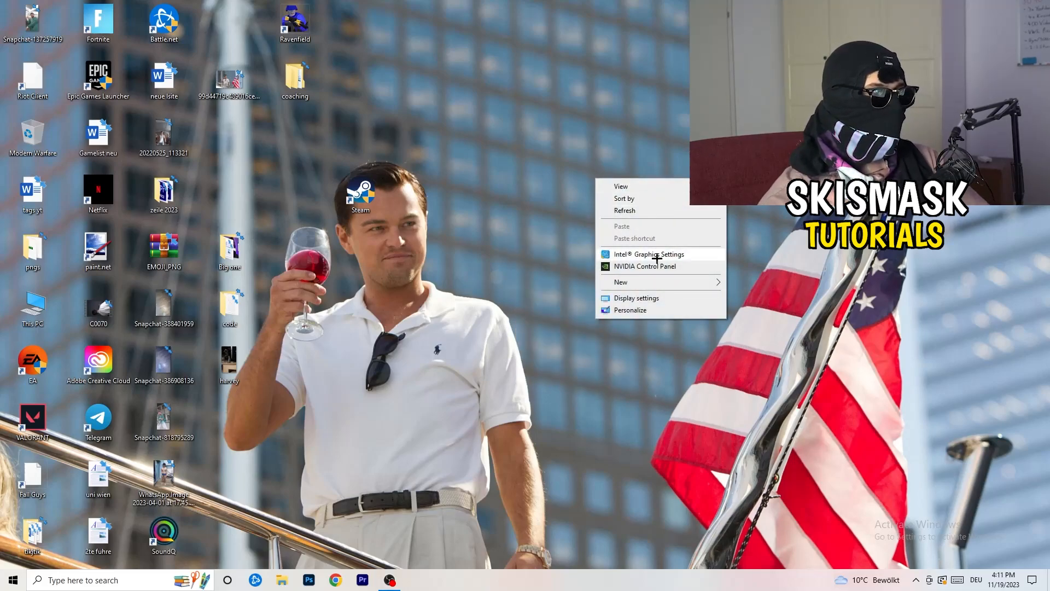
- Launch the NVIDIA Control Panel from the desktop context menu
click(707, 392)
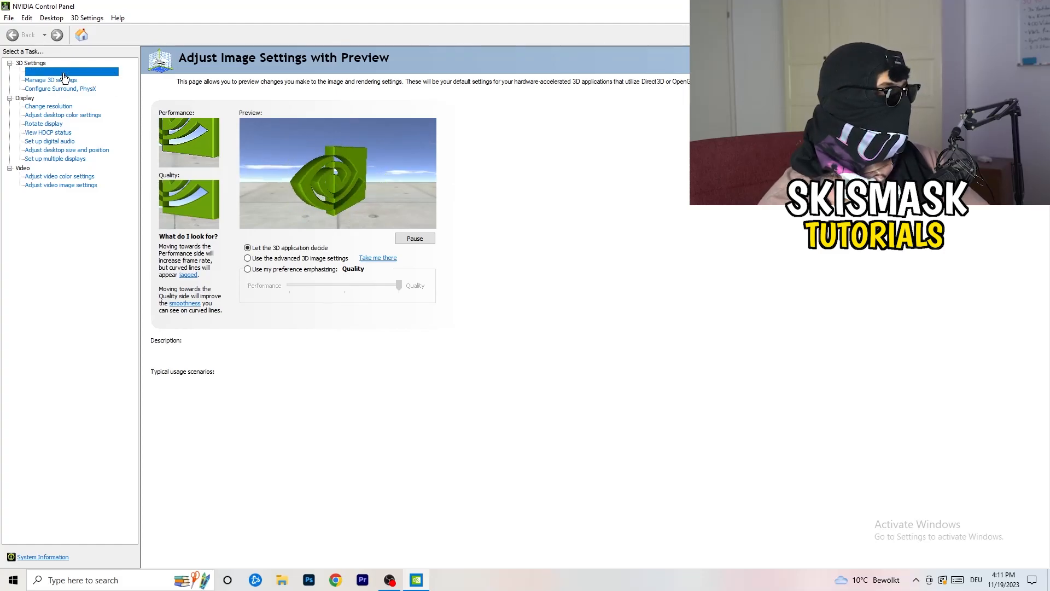
- Try the image settings preview slider, leaving the 3D application to decide, then move to Change resolution
click(70, 71)
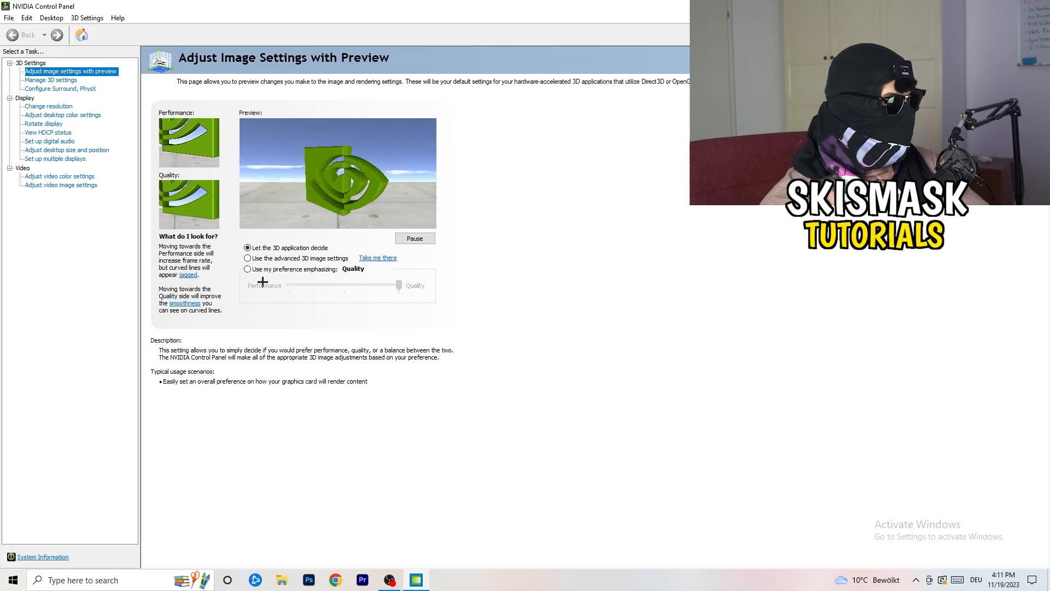
drag(263, 284, 411, 285)
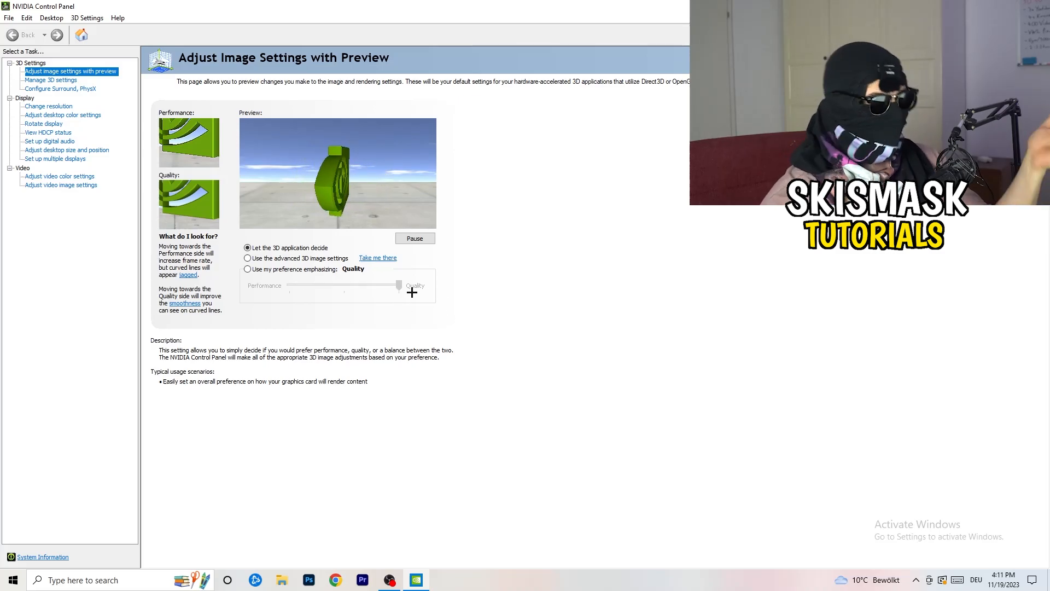
drag(412, 291, 338, 288)
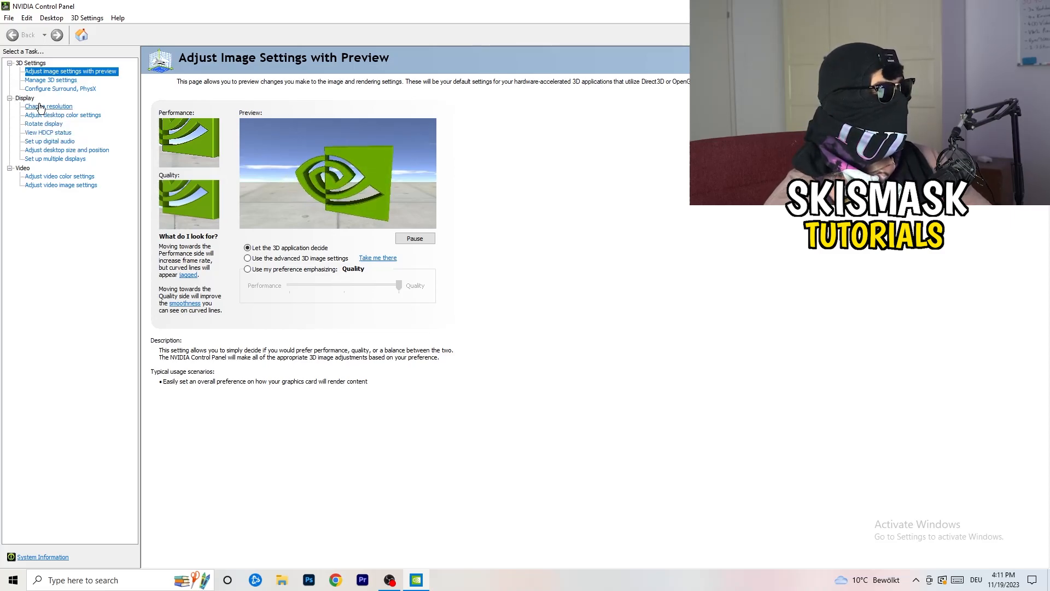
click(48, 106)
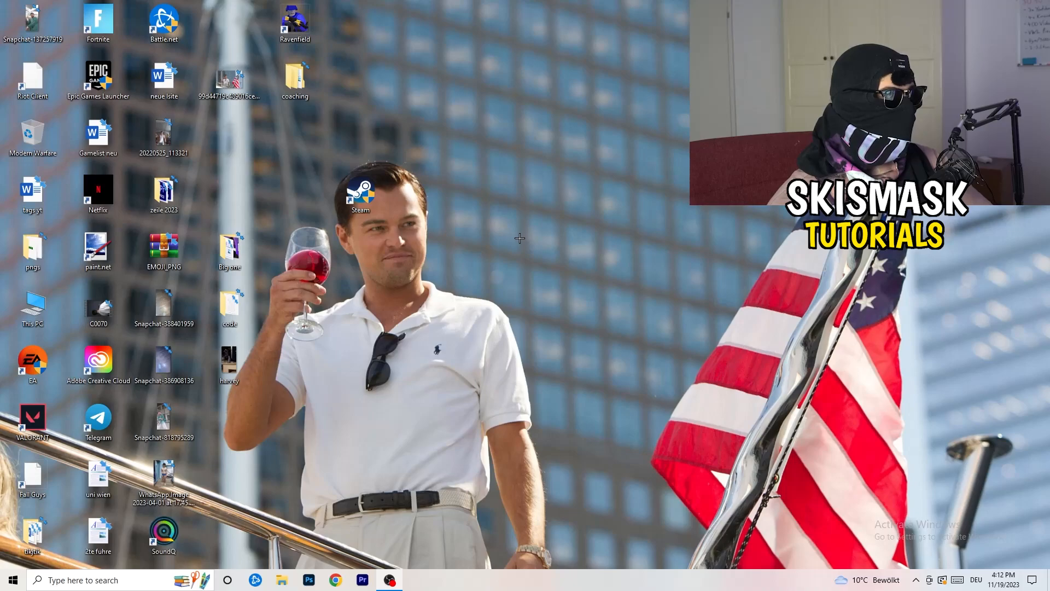
- Launch Windows Settings from the Start menu
click(11, 579)
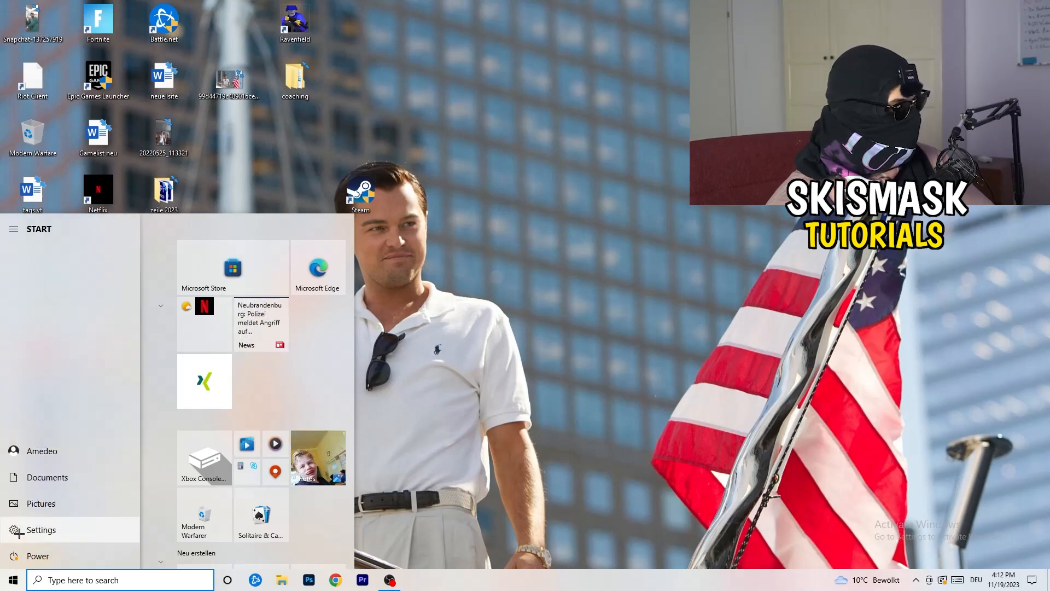
click(41, 530)
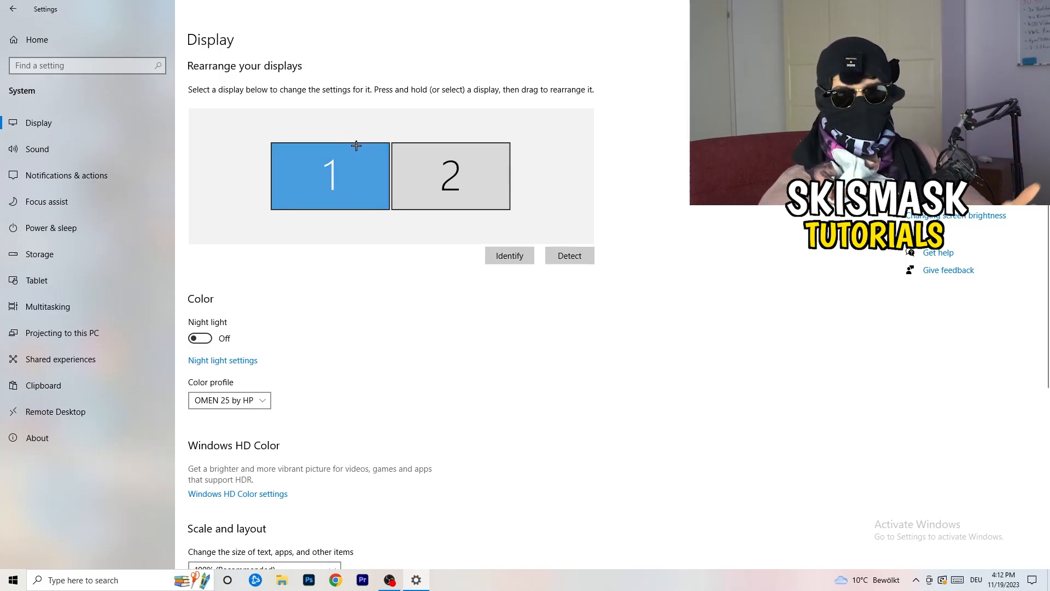
scroll(down, 3)
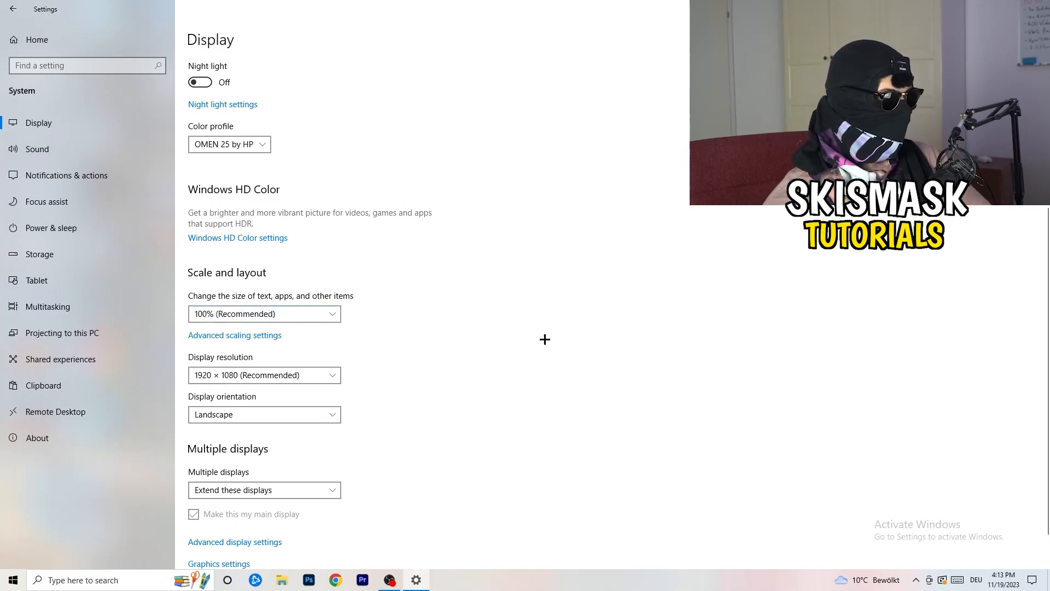
click(264, 314)
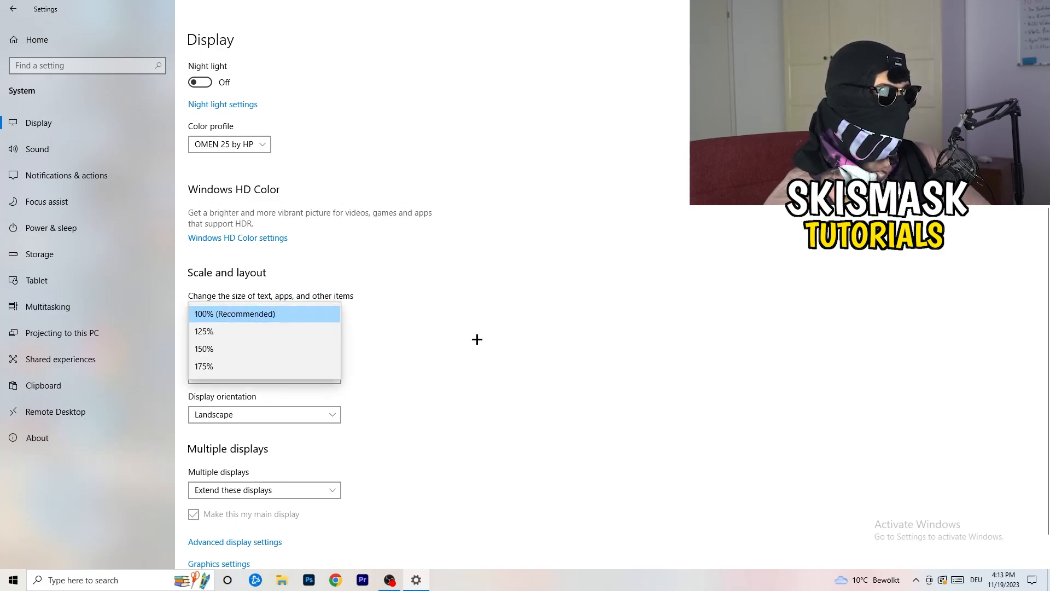
click(236, 314)
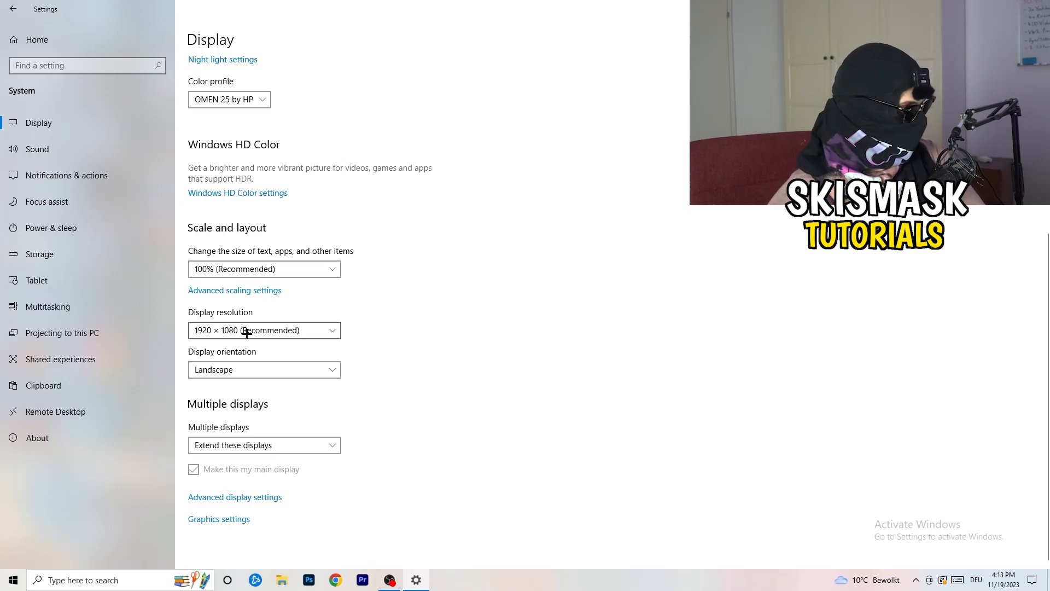
- On Power & sleep, toggle 'Hide additional plans' on and off to review the power plans
click(50, 228)
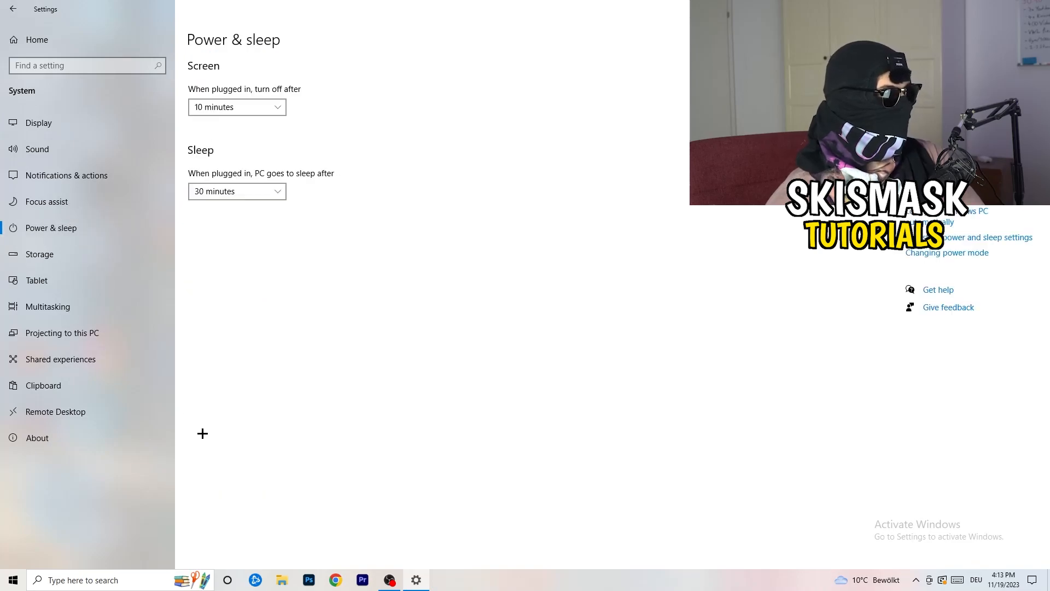
mouse_move(256, 229)
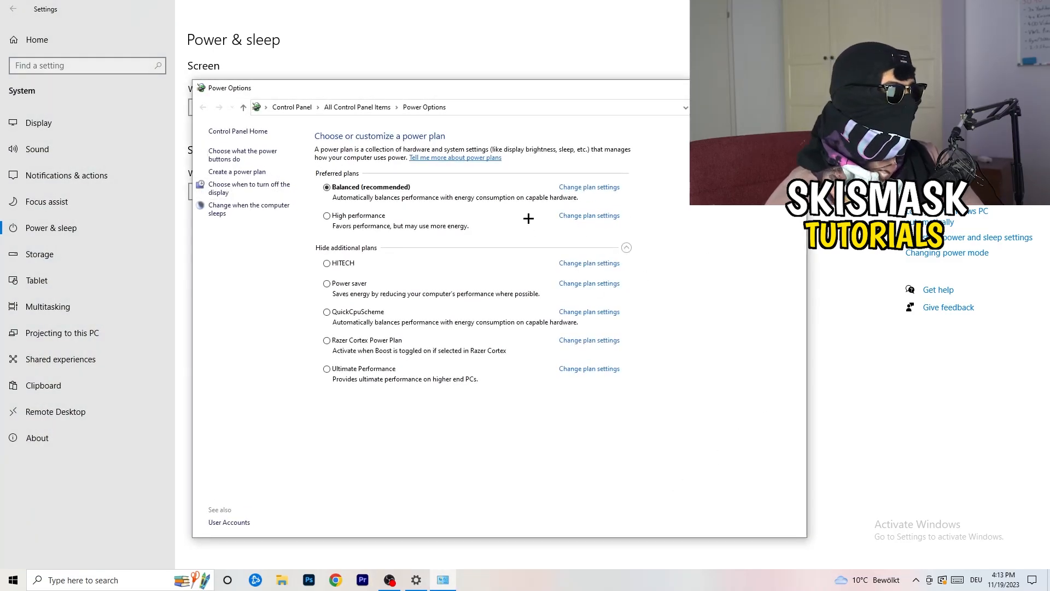
click(626, 248)
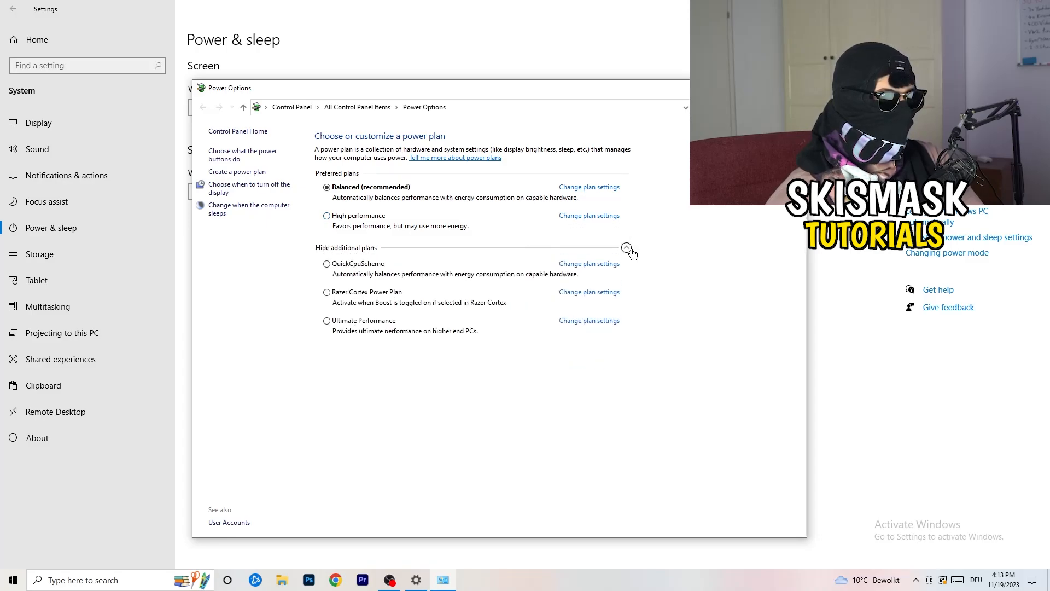
click(626, 248)
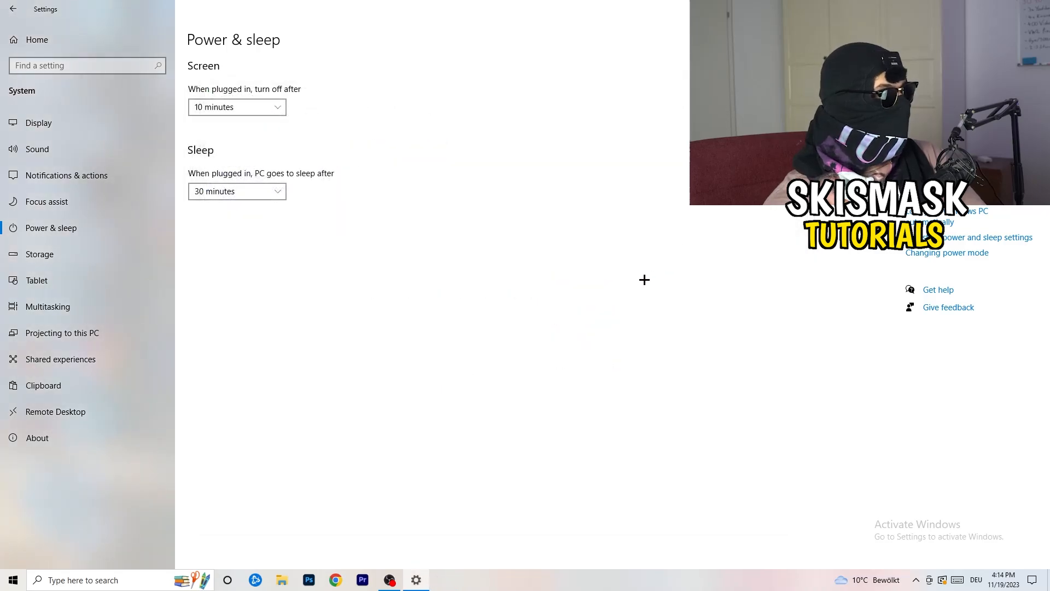
- Open the Storage Sense configuration and keep recycle bin cleanup at 14 days
click(39, 254)
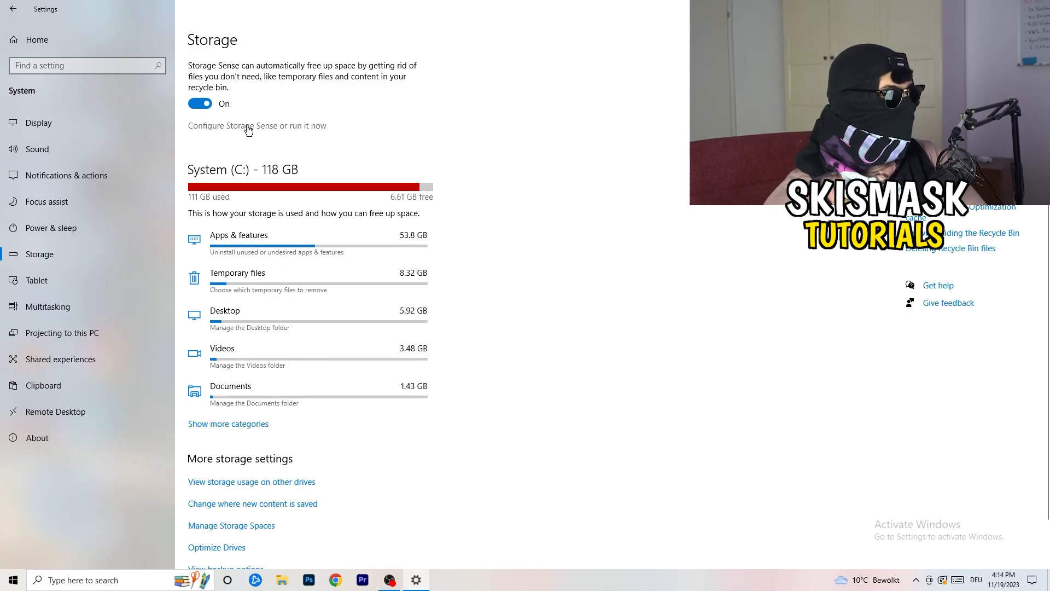
click(256, 125)
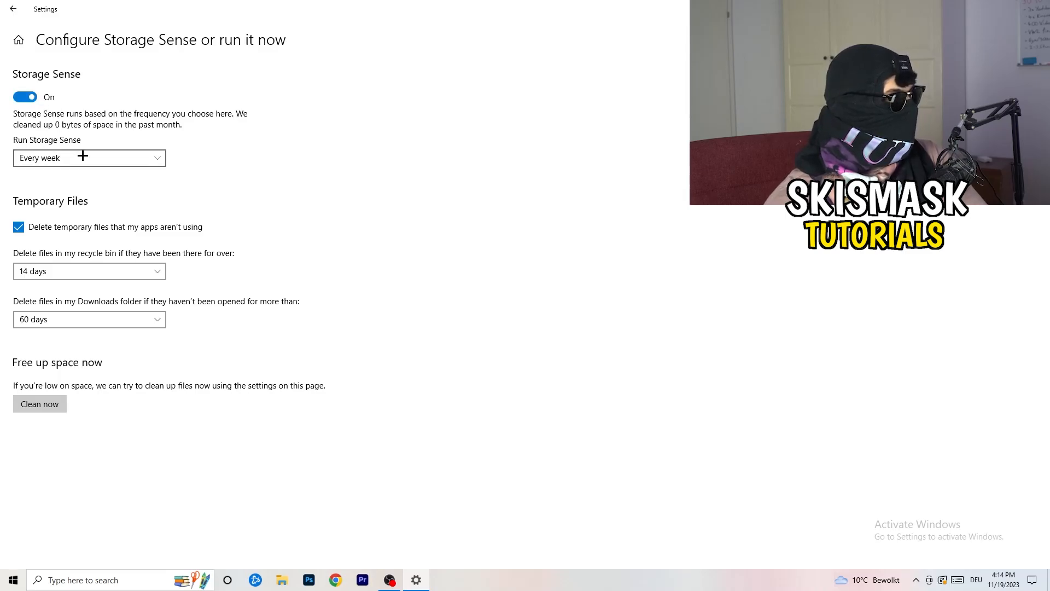
mouse_move(358, 153)
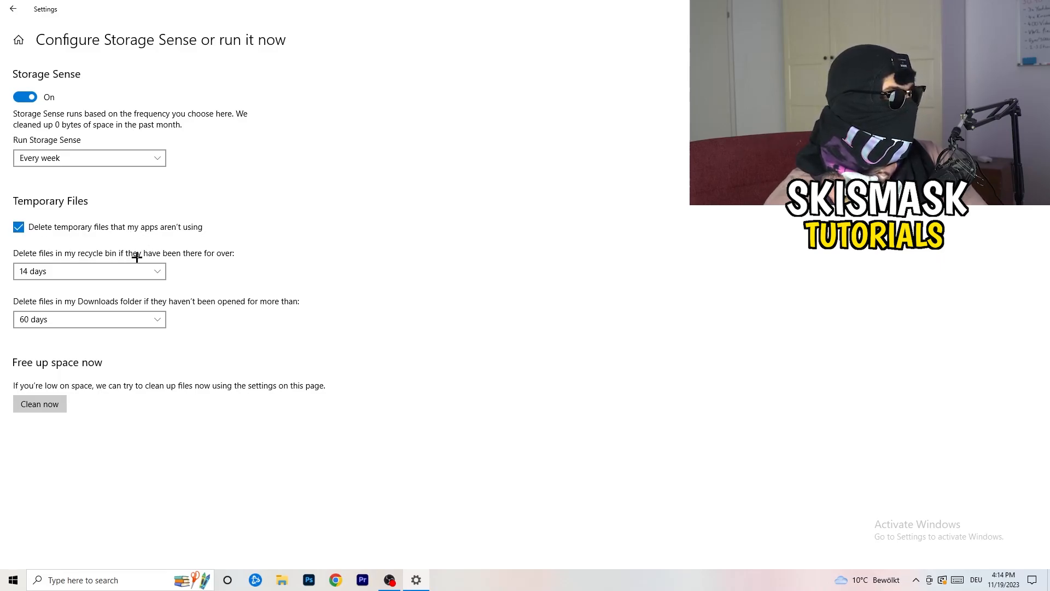
click(89, 271)
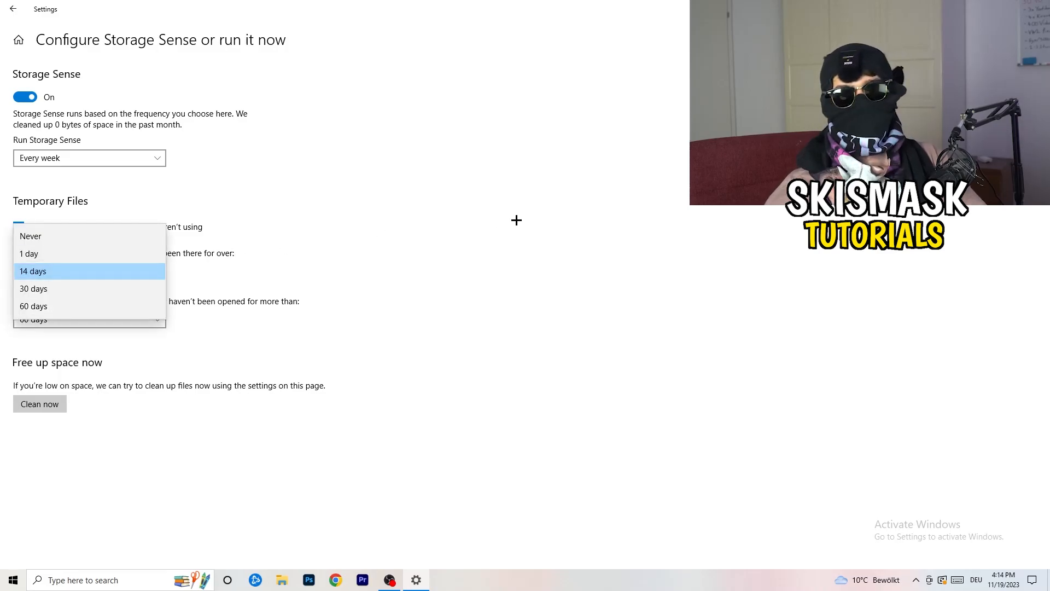
click(33, 271)
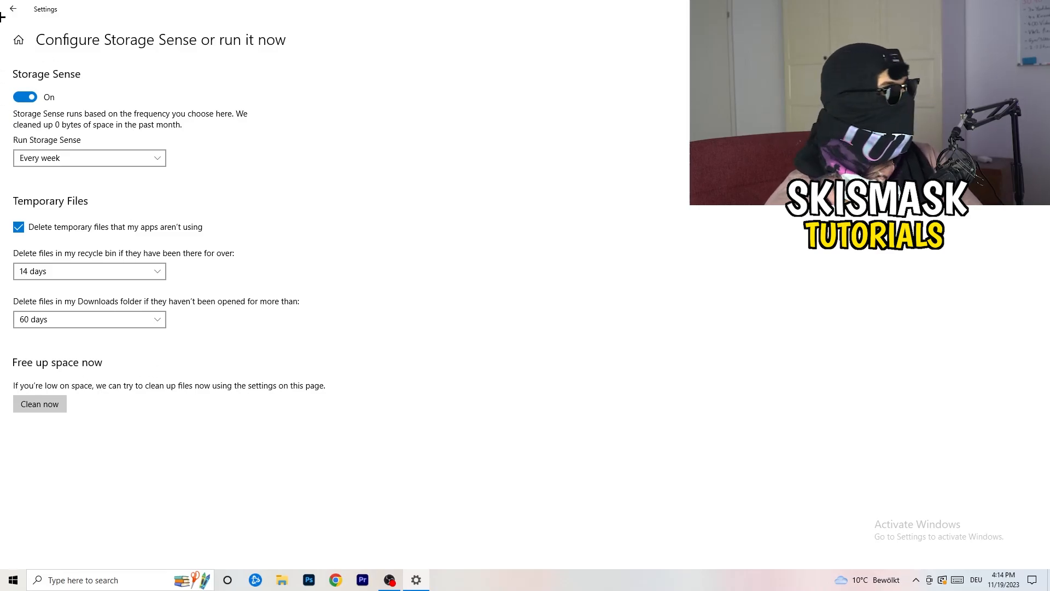
- Go to Gaming > Captures and turn off background recording and audio recording
click(13, 8)
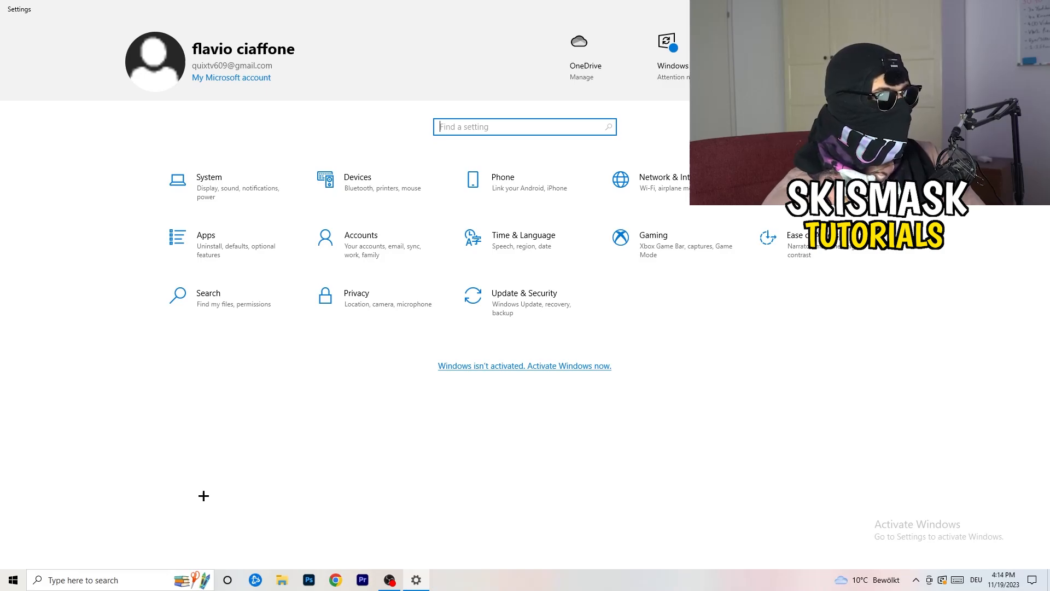
click(652, 234)
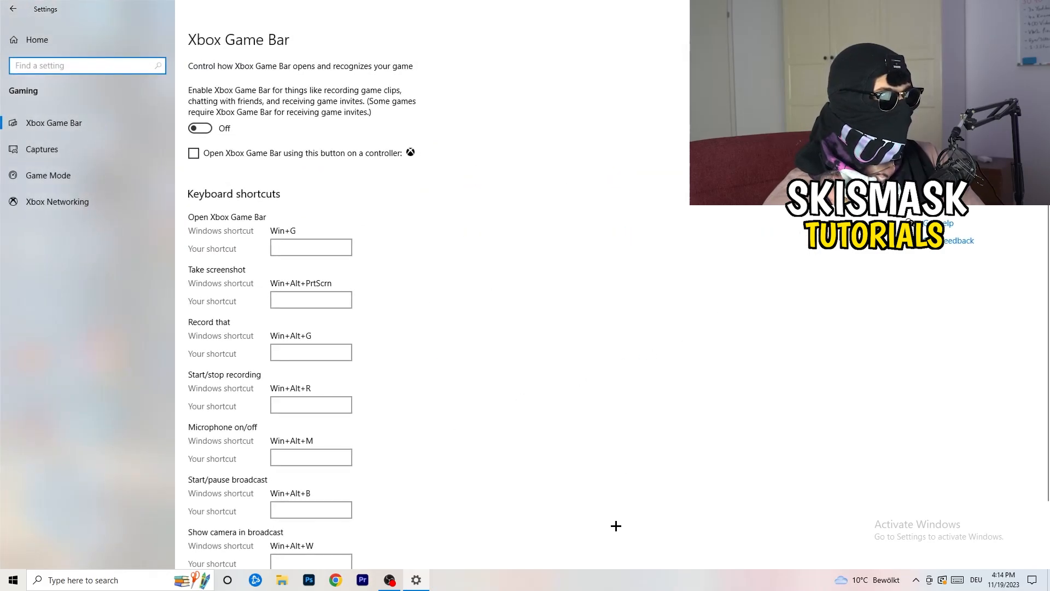
mouse_move(435, 337)
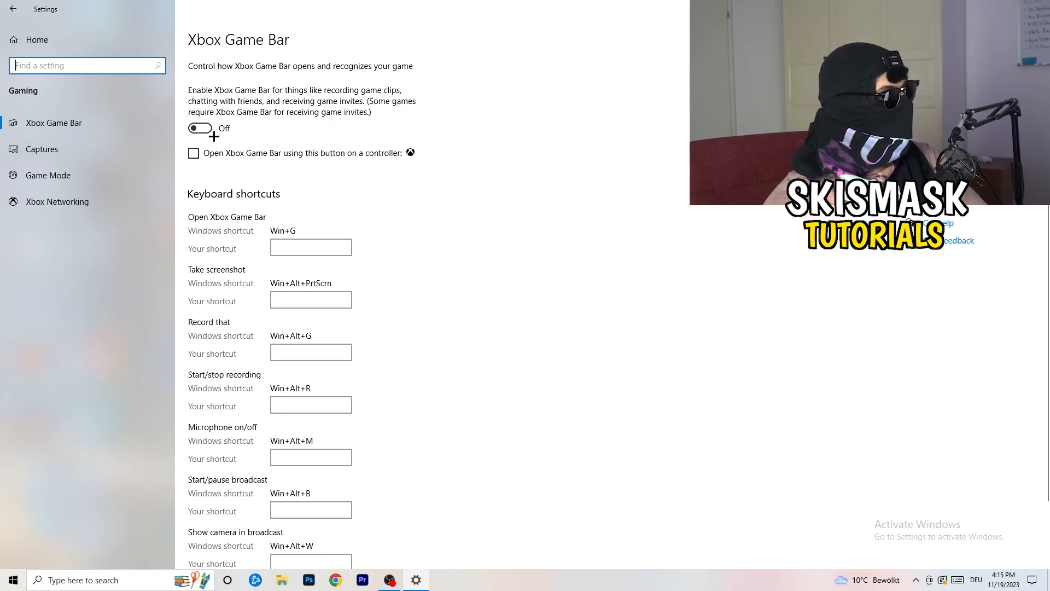
click(41, 149)
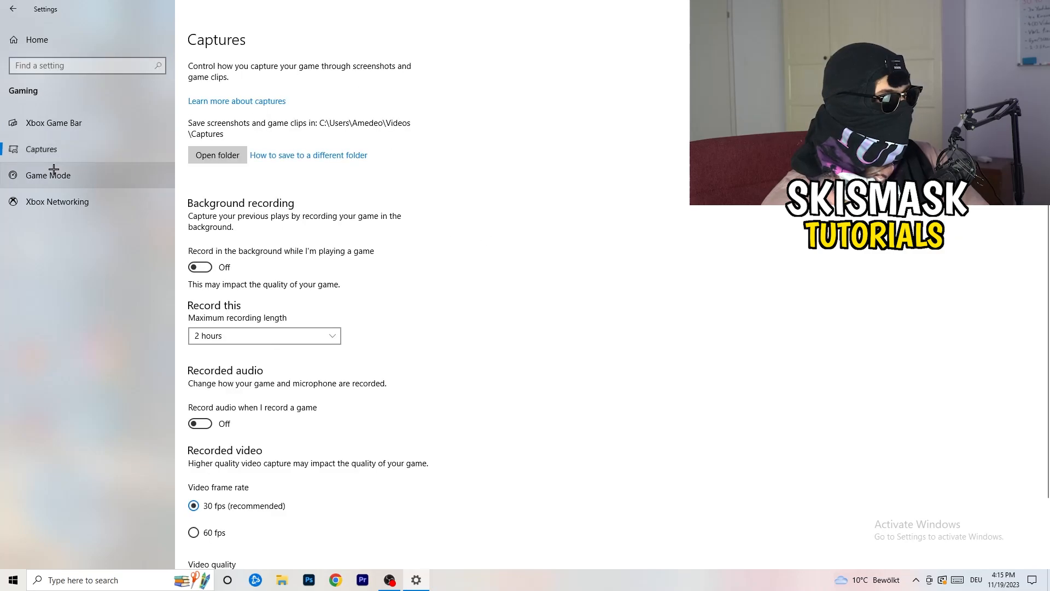
mouse_move(206, 232)
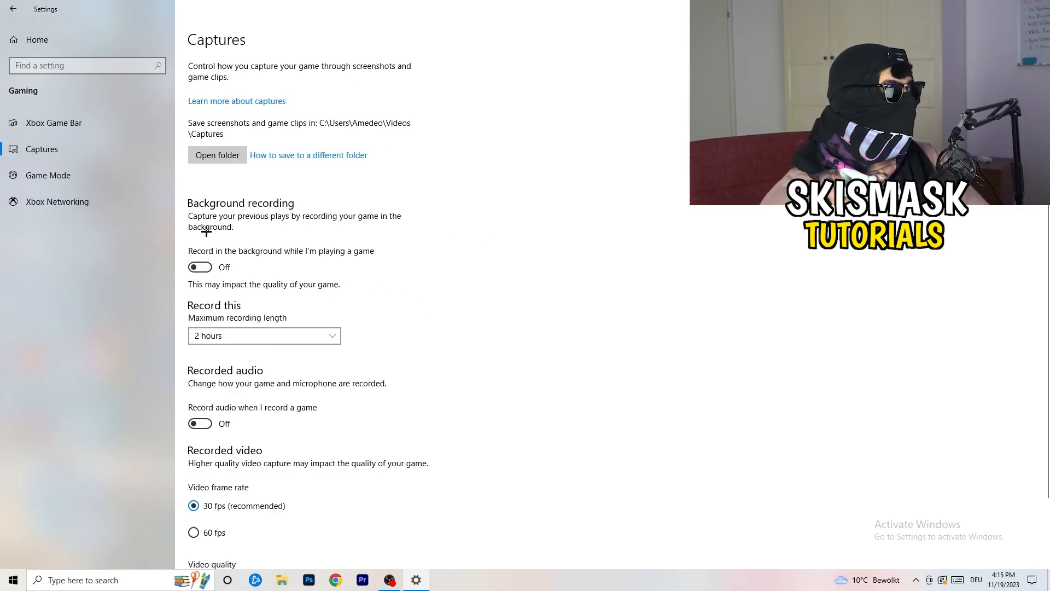
mouse_move(201, 266)
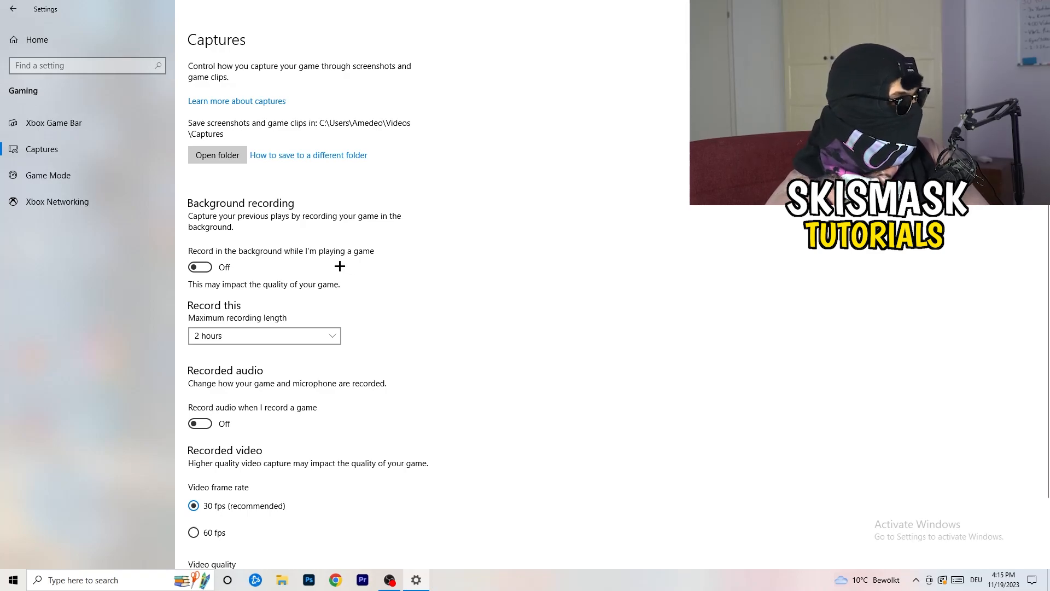
scroll(down, 3)
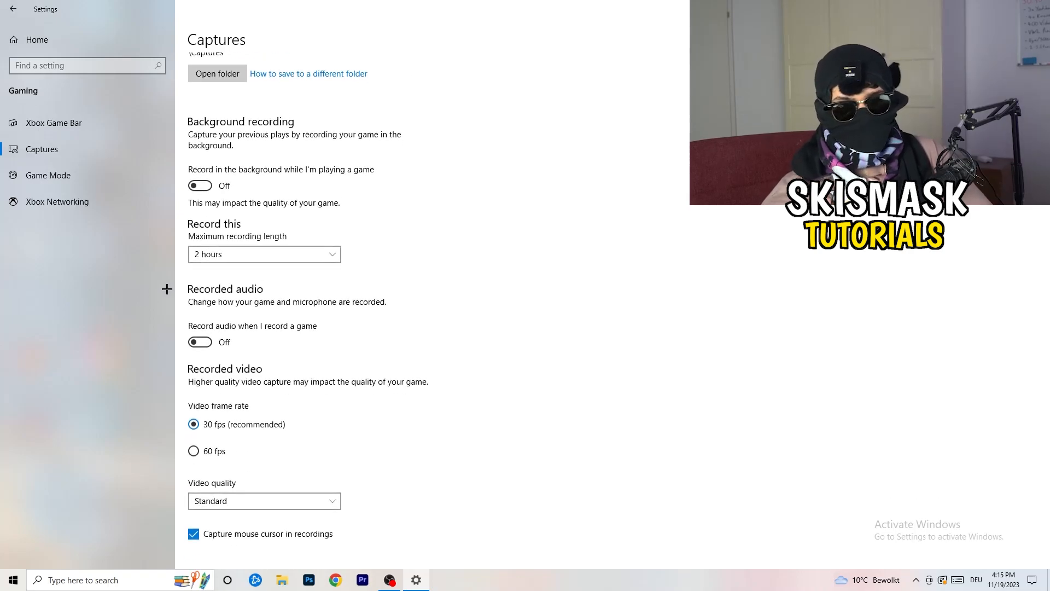
click(47, 175)
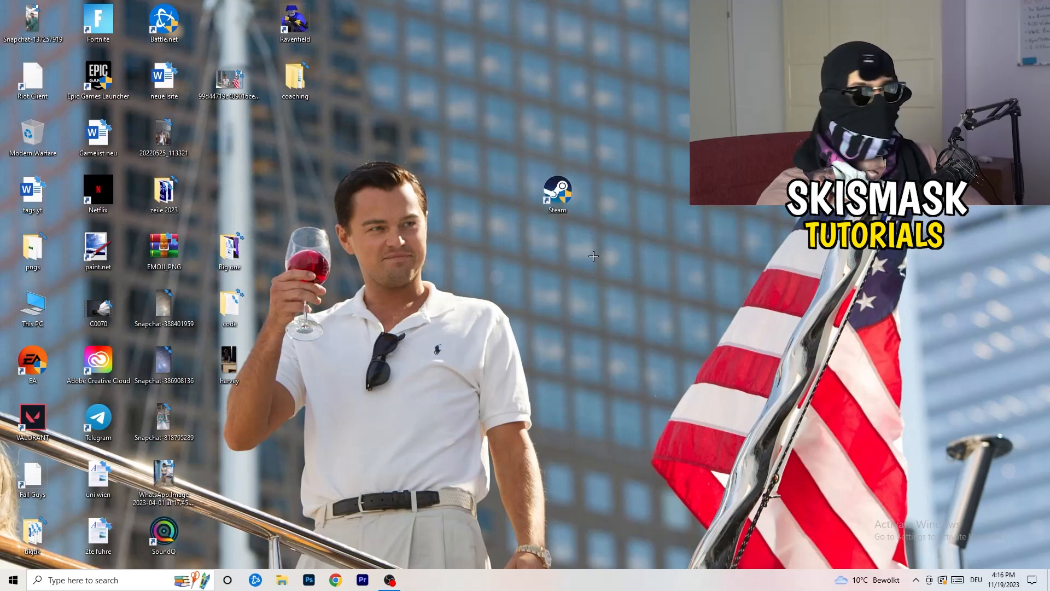
- Set the Steam shortcut to run as administrator in Windows 8 compatibility mode
right_click(558, 191)
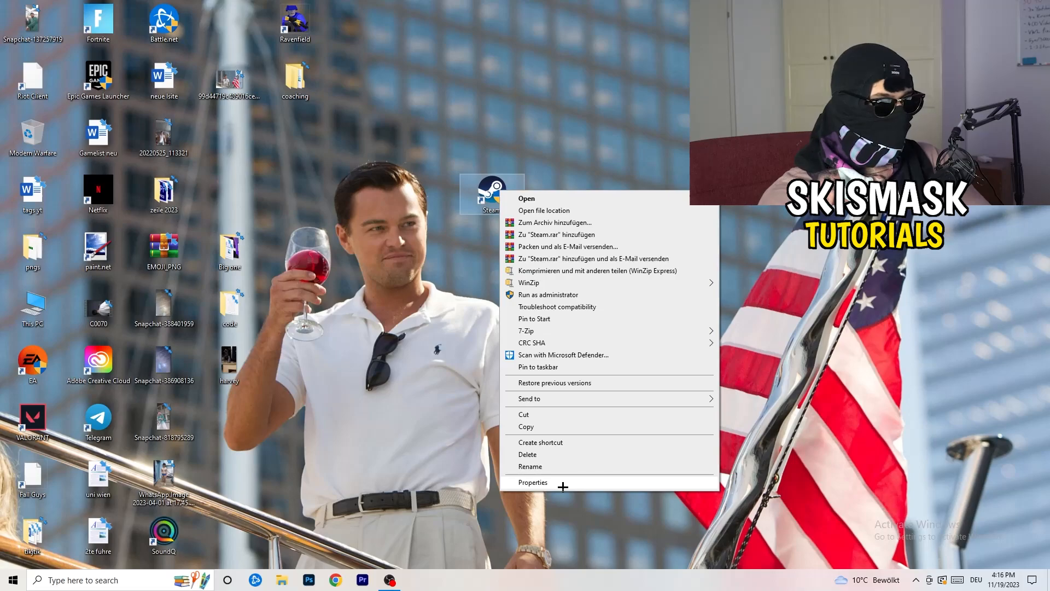
click(532, 483)
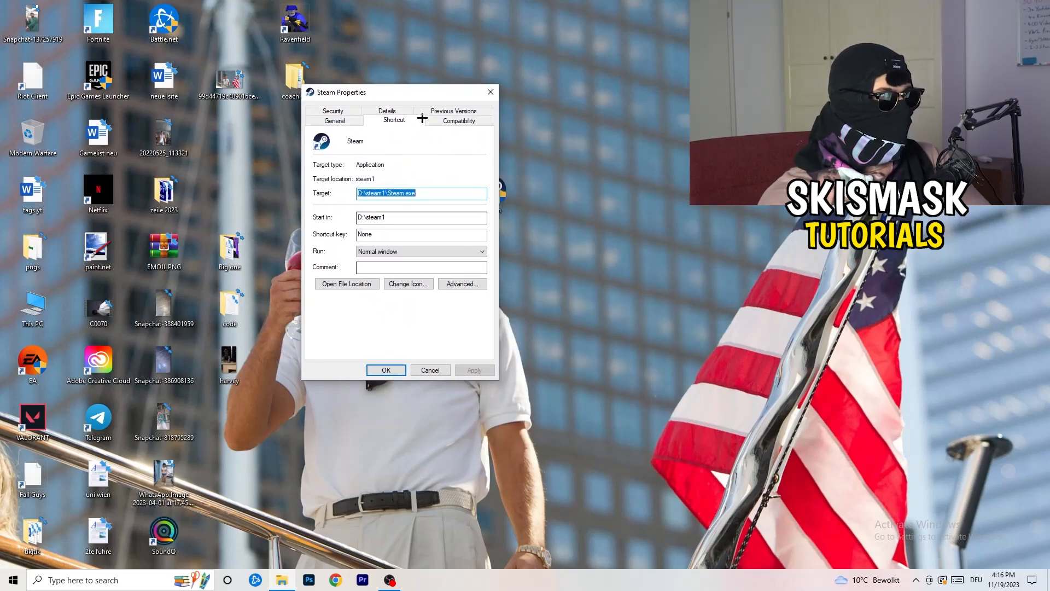
click(459, 120)
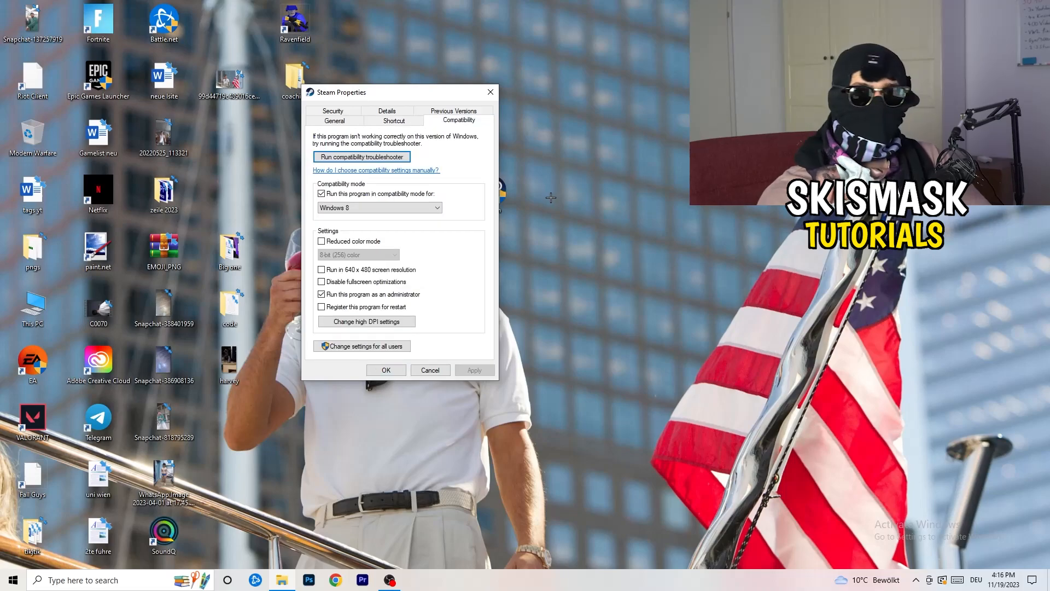
mouse_move(542, 196)
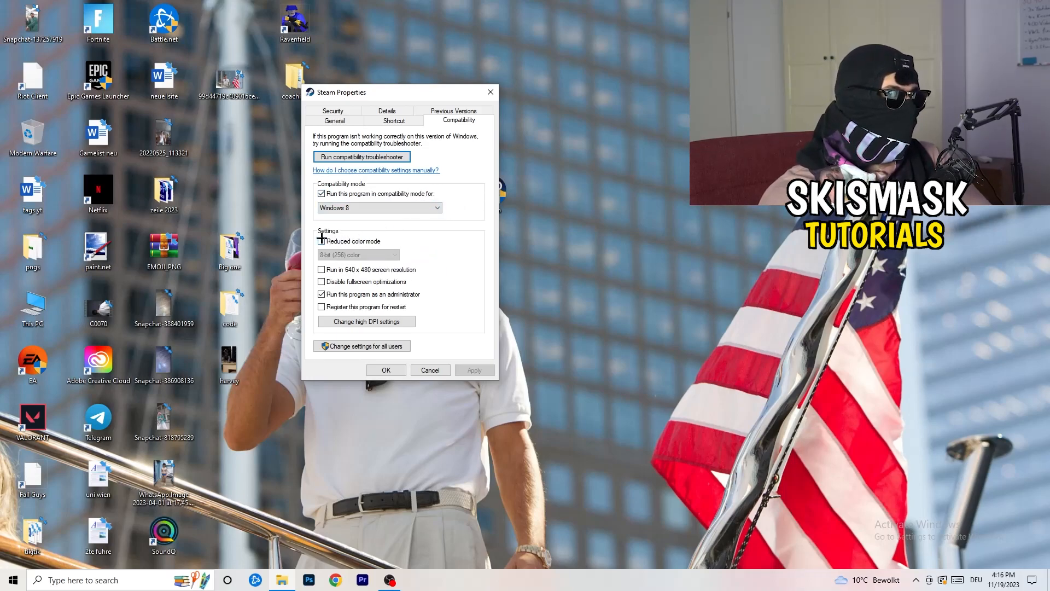
click(321, 242)
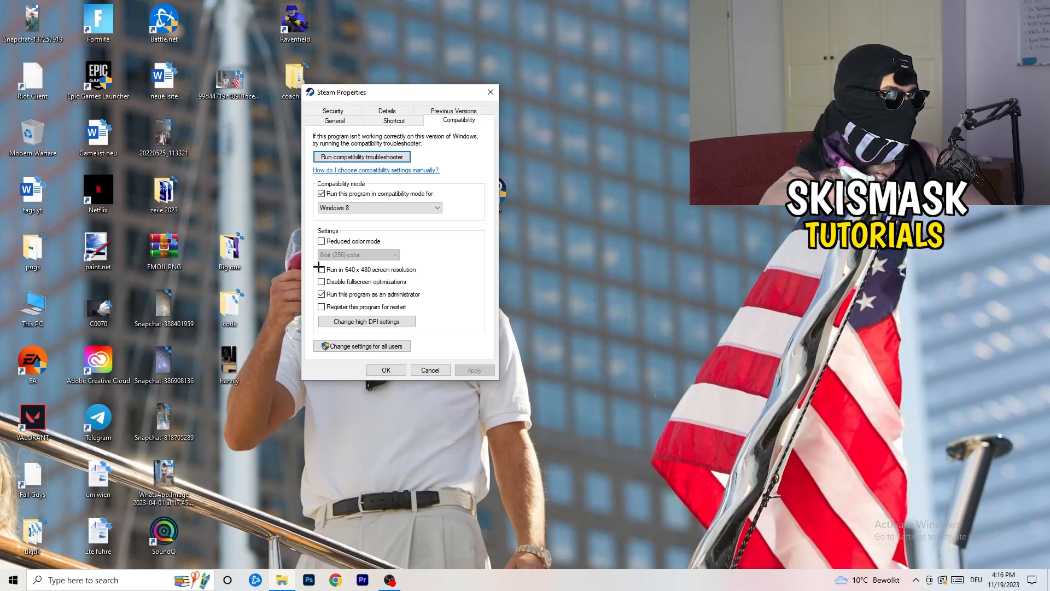
click(322, 269)
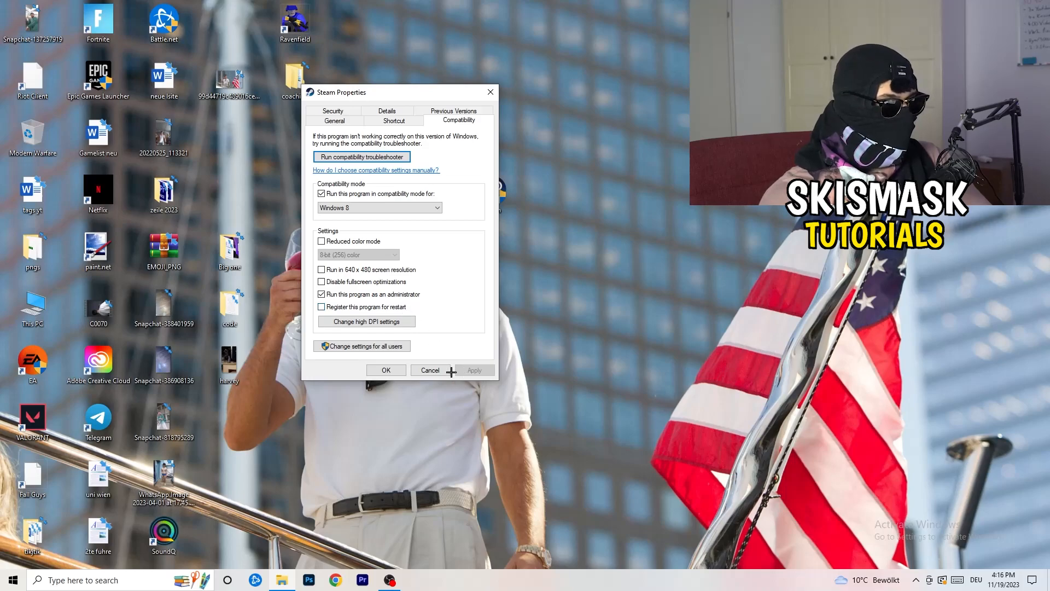
click(430, 370)
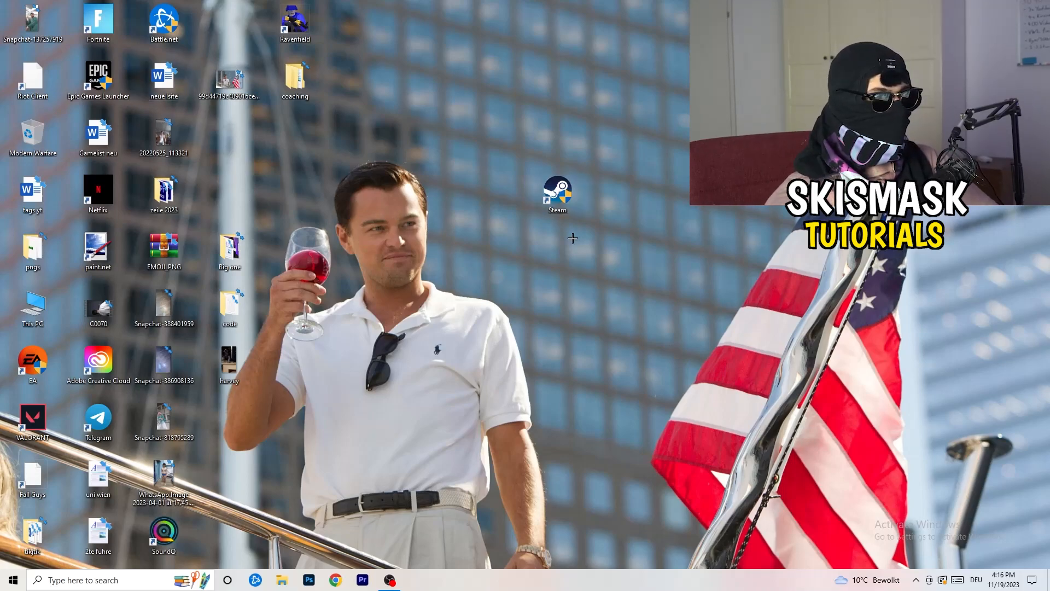
- Open and dismiss the Steam shortcut's context menu, placing it beside the other icons
right_click(557, 190)
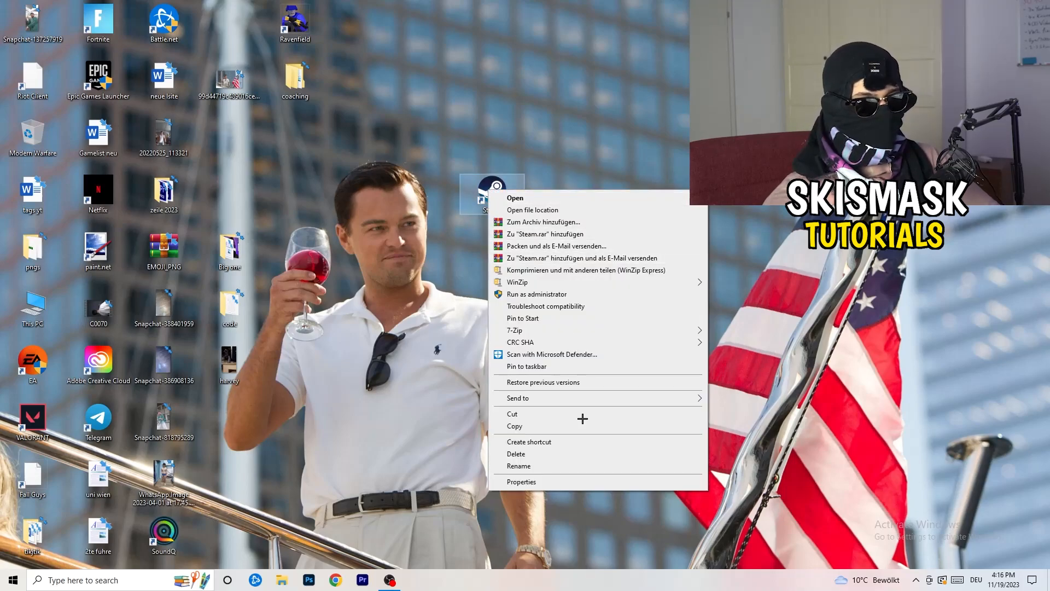
click(521, 481)
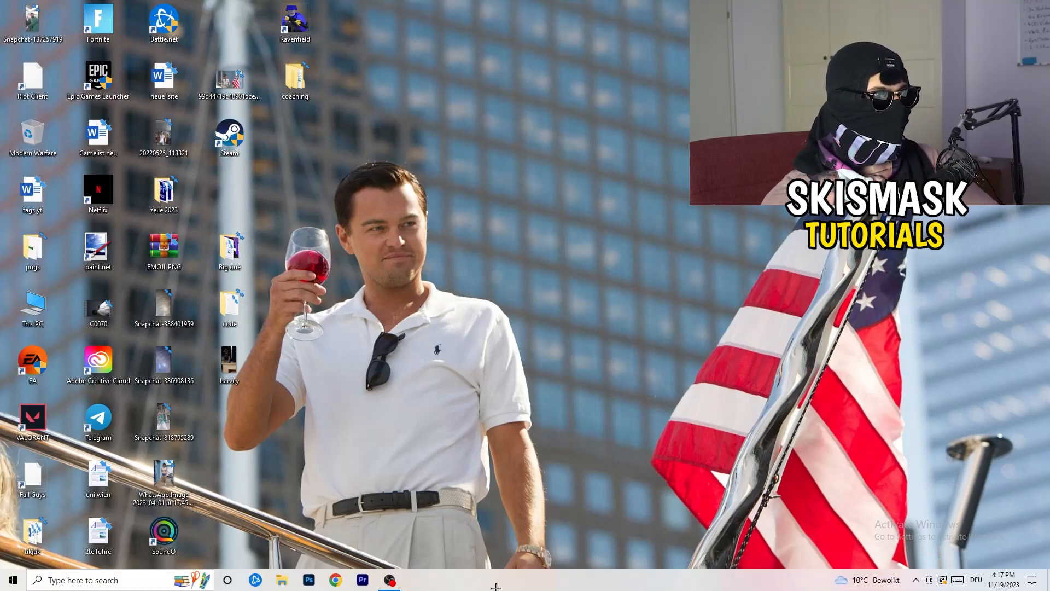
- Open Task Manager maximized on Details and show priority options for Creative Cloud UI Helper.exe
right_click(495, 579)
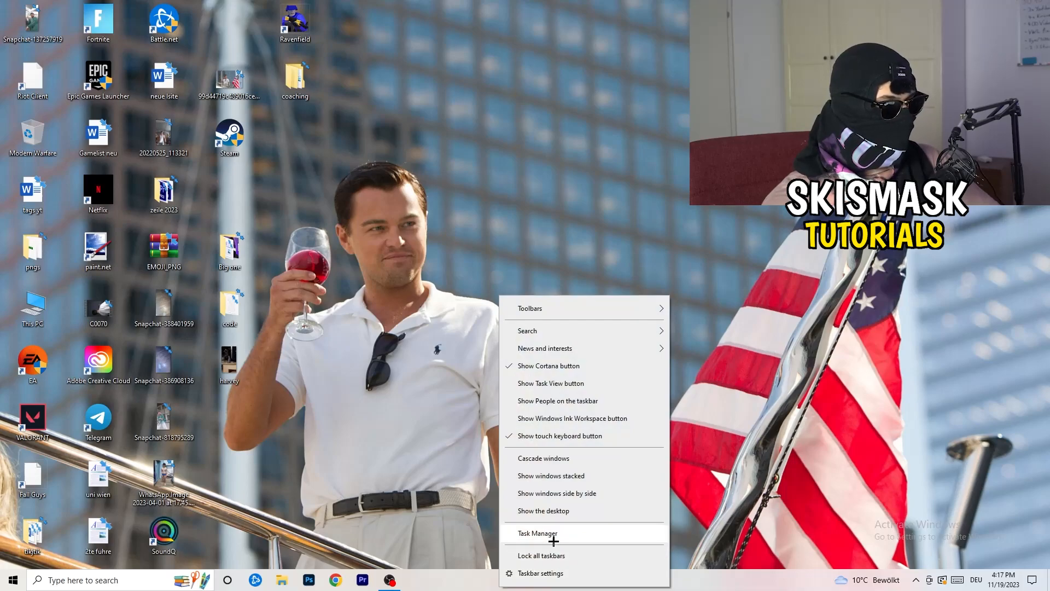
click(537, 533)
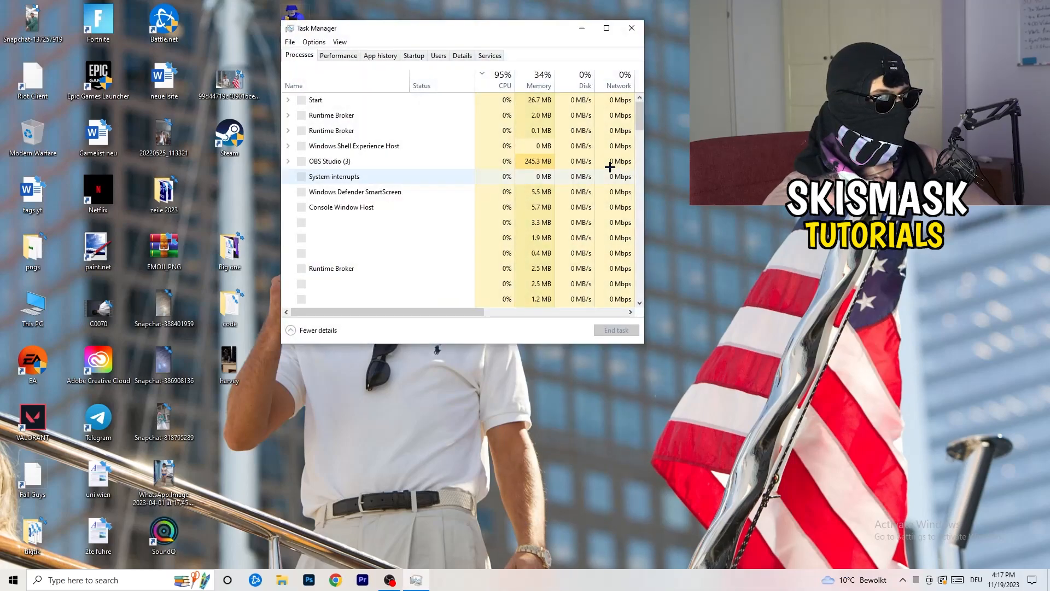
click(606, 28)
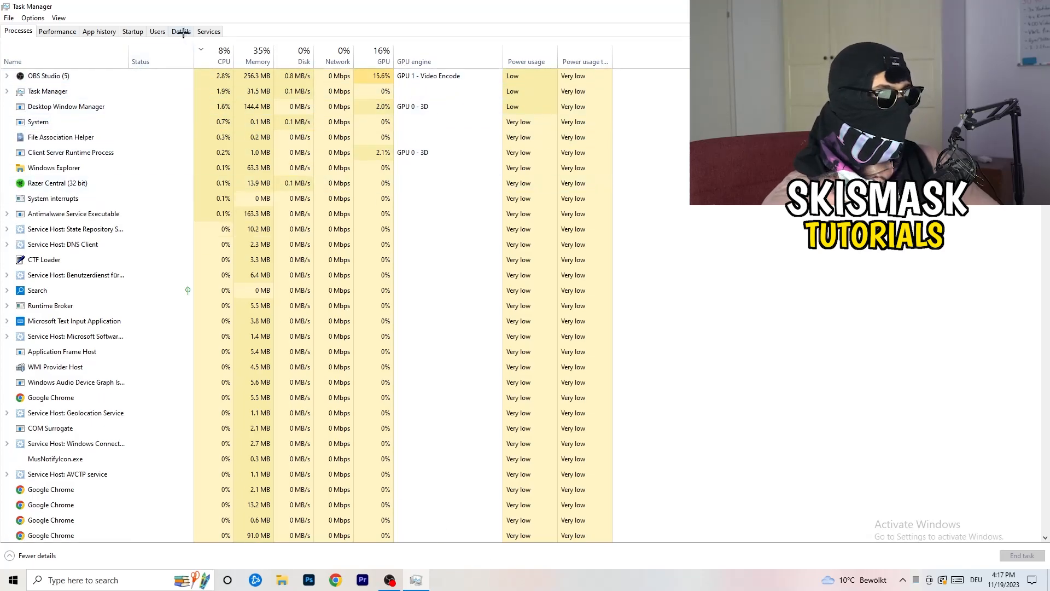
click(181, 32)
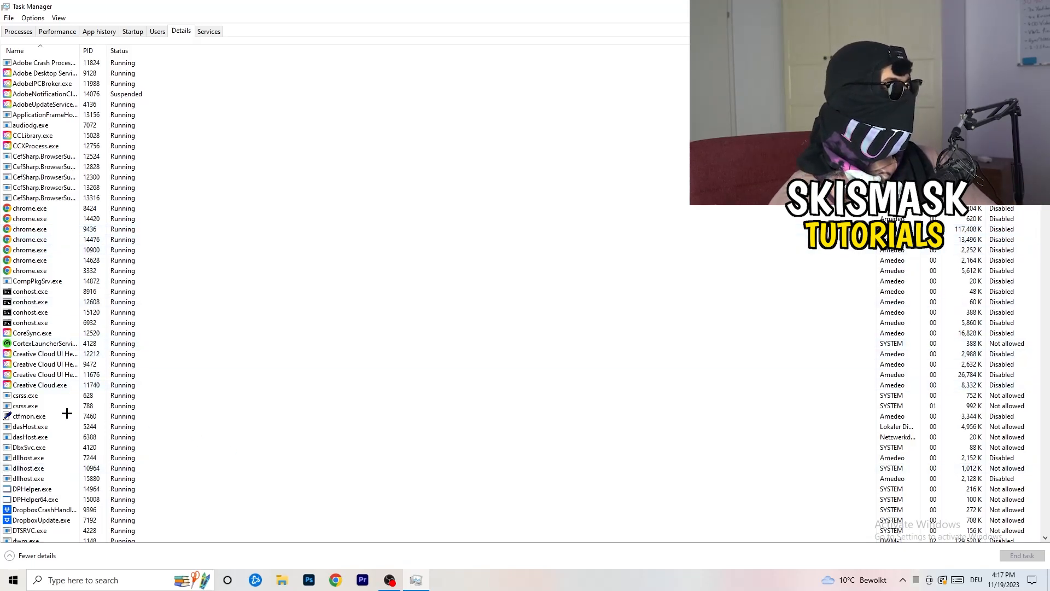
click(44, 364)
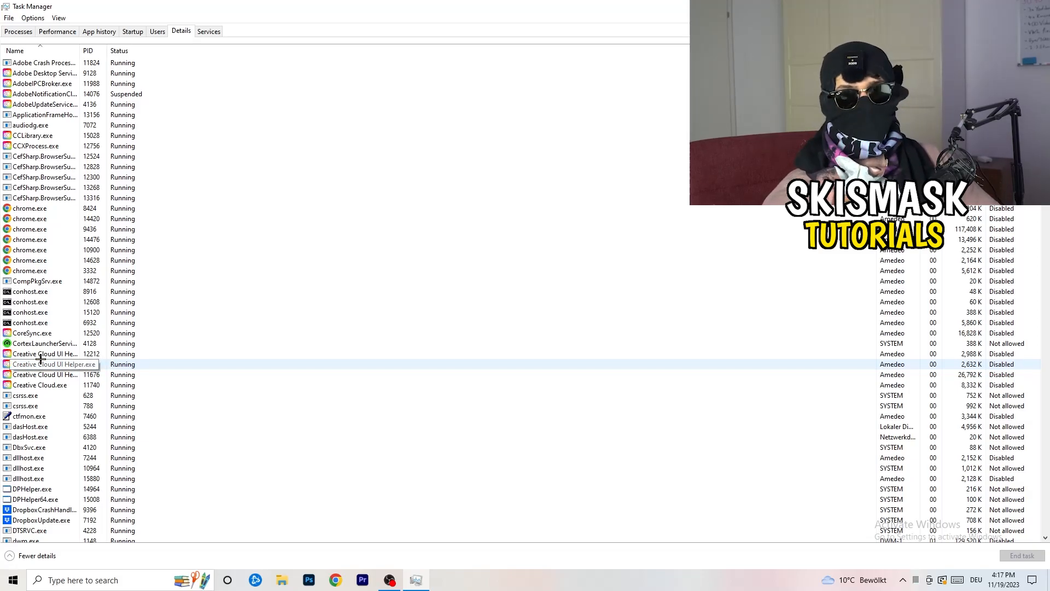
right_click(43, 354)
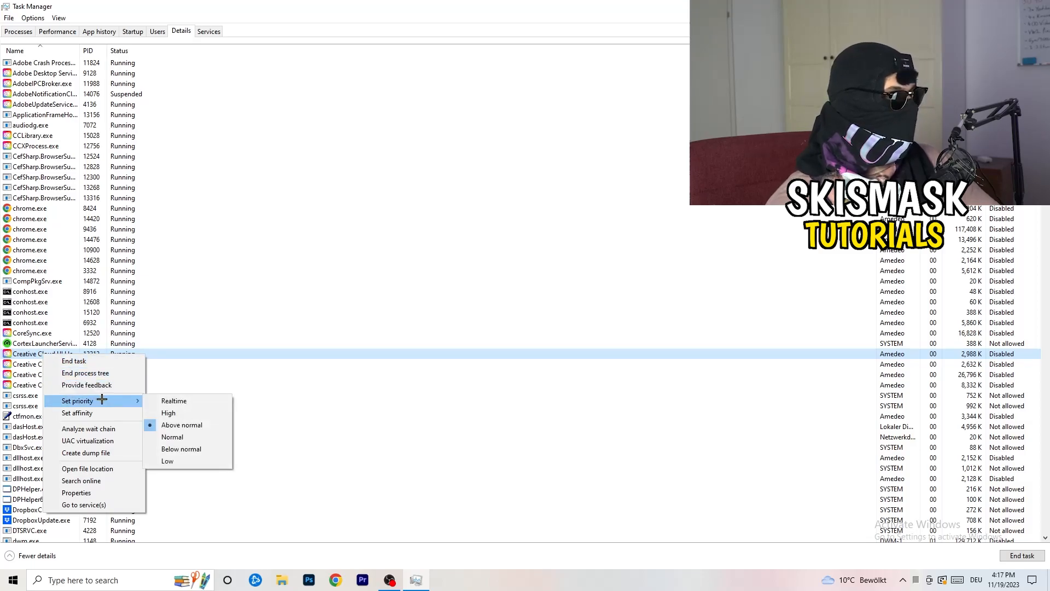
mouse_move(171, 412)
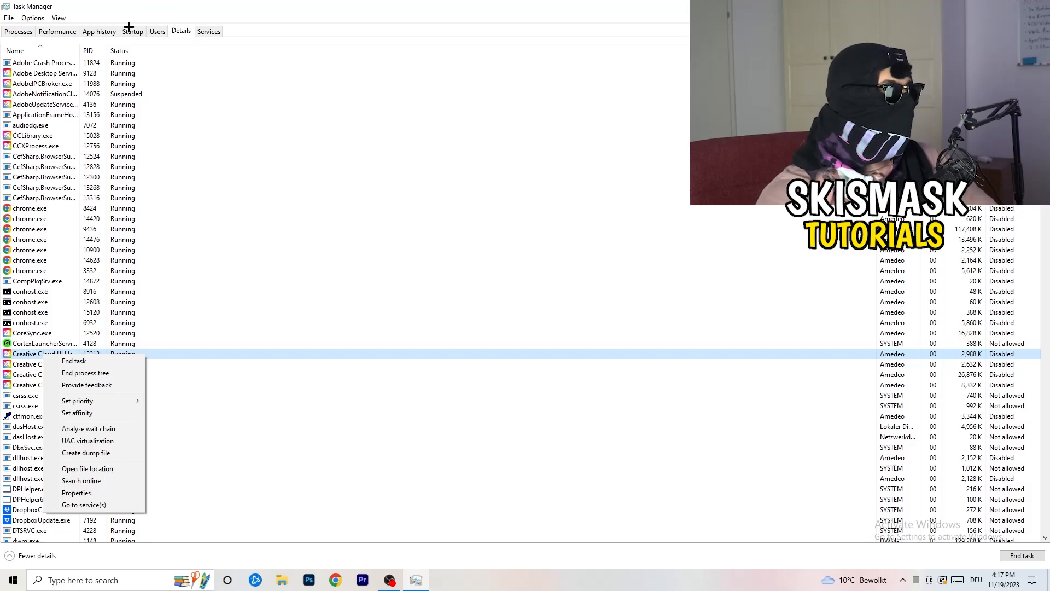
- Show the Windows Security notification startup entry's options, then return to the process list
click(132, 30)
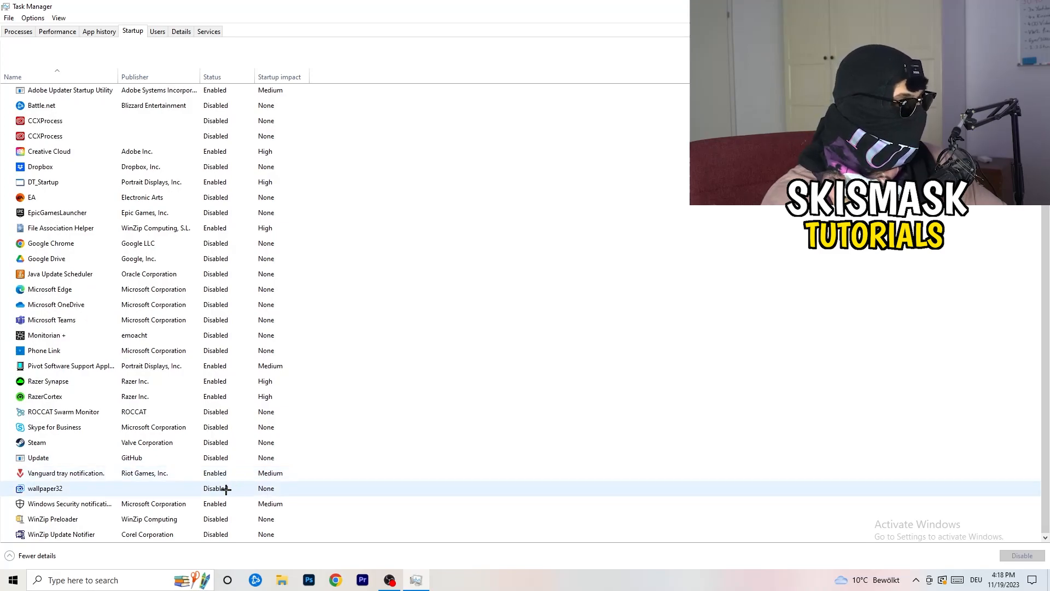
right_click(69, 503)
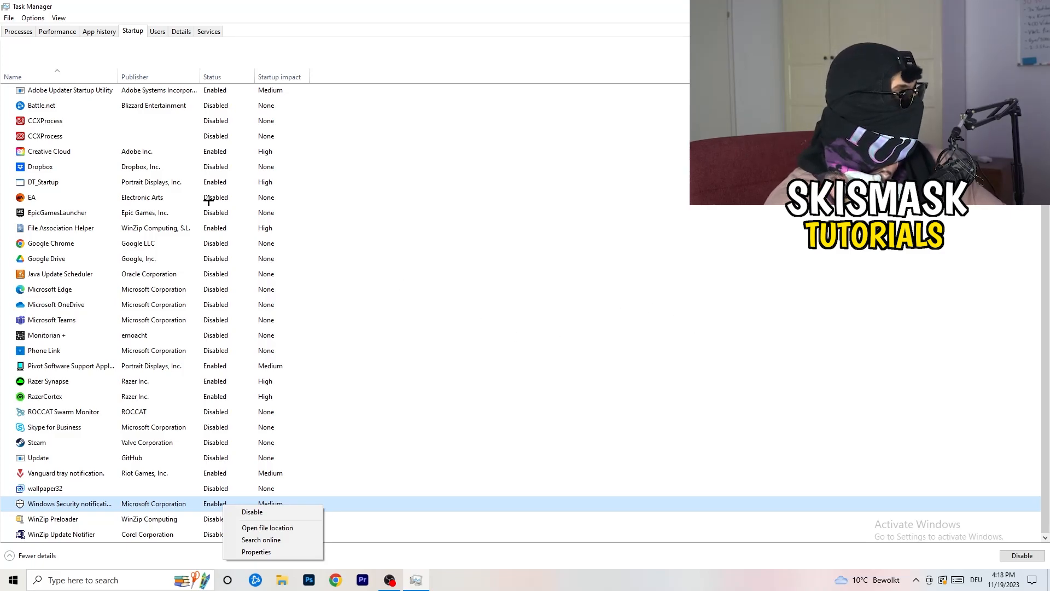
click(17, 31)
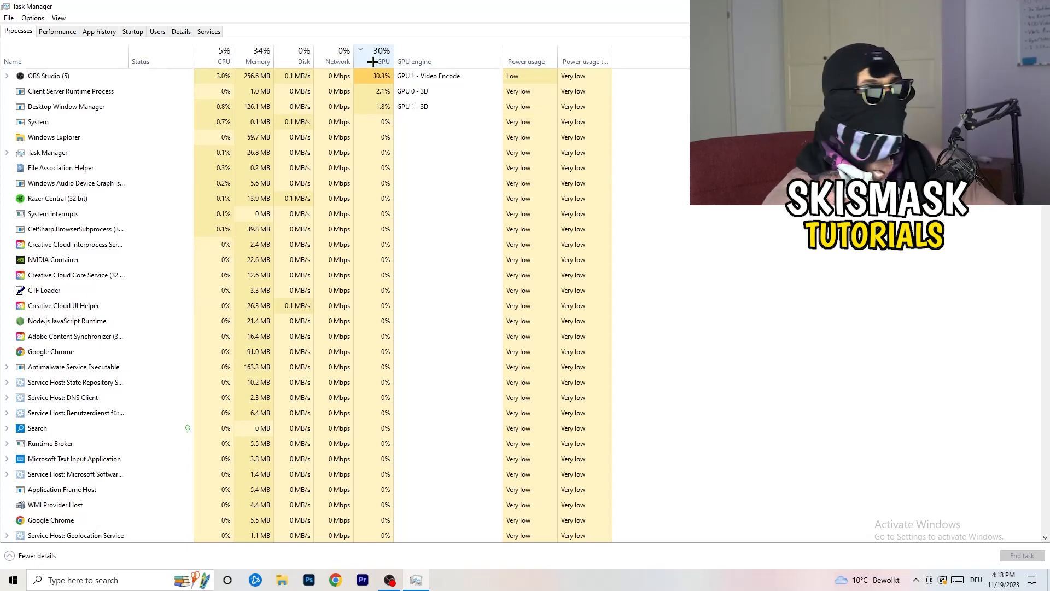
- Sort processes by GPU usage and open the context menu for OBS Studio
click(47, 76)
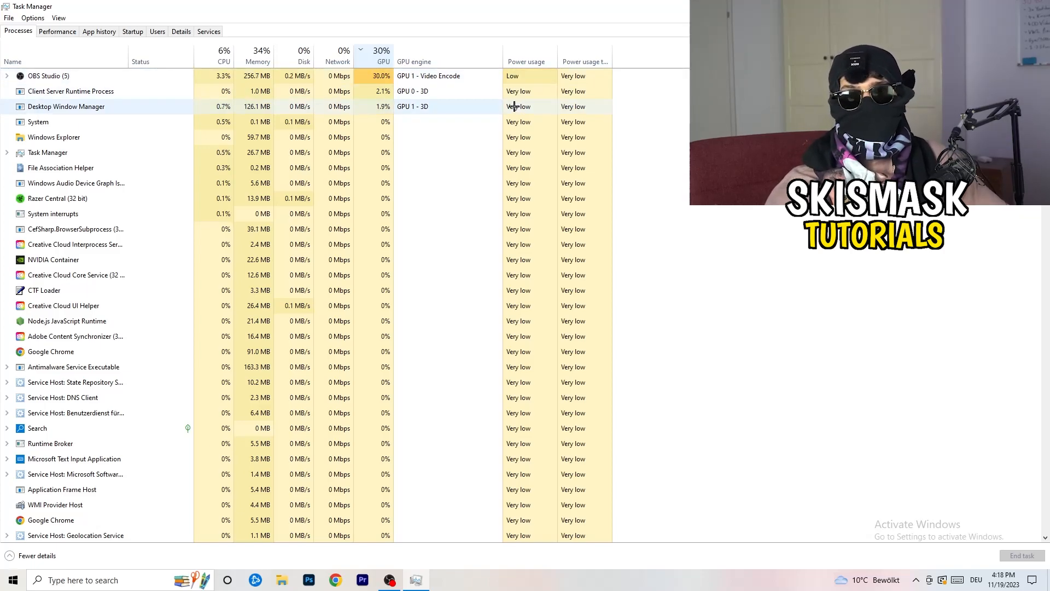
right_click(48, 75)
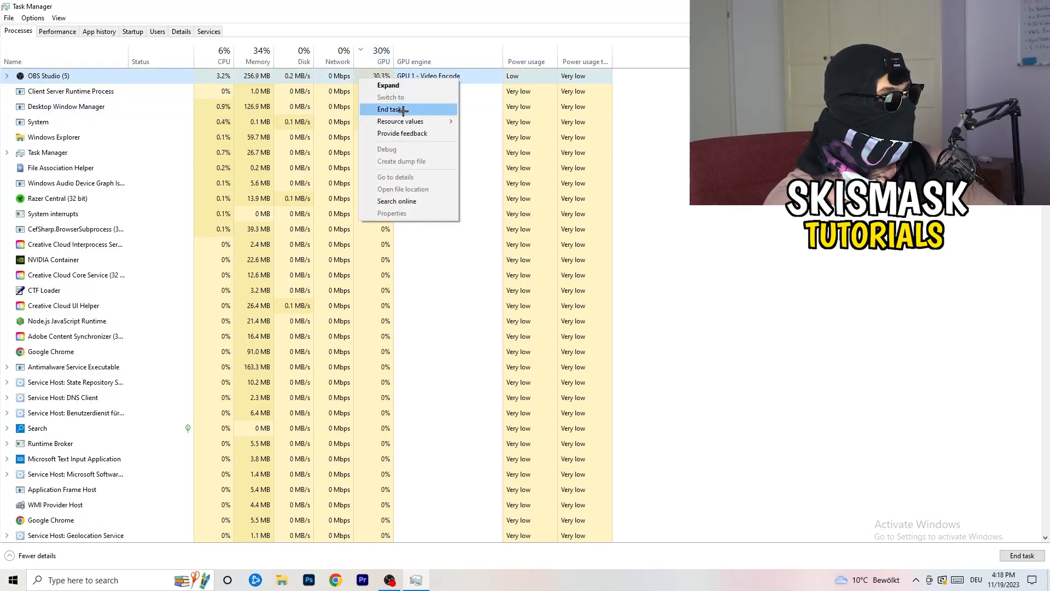